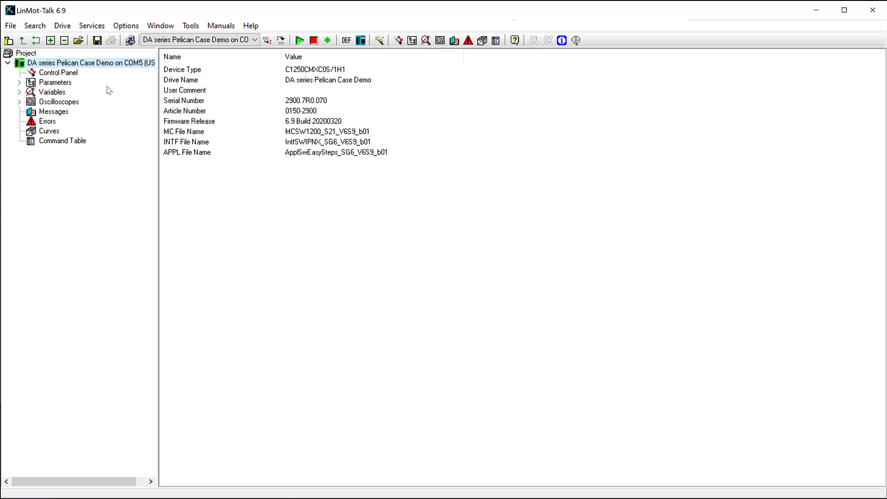
Step: Open the drive's Control Panel from the project tree, showing the motor off and not homed
left_click(59, 72)
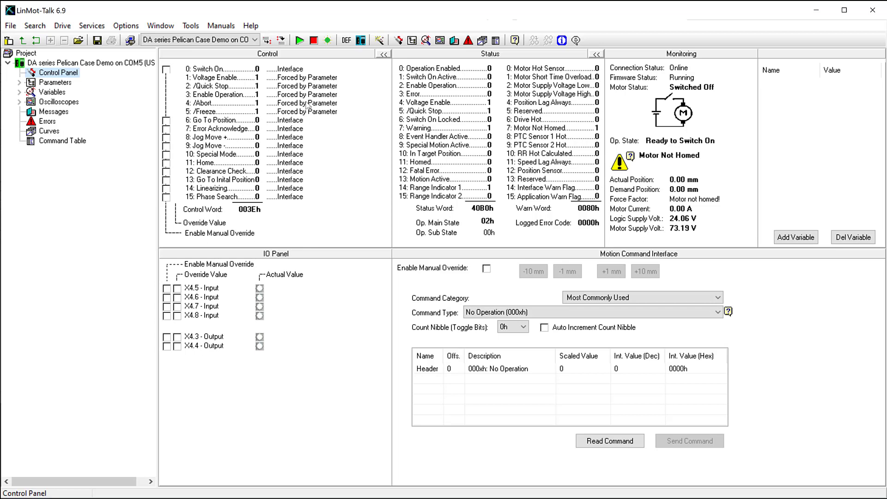
mouse_move(355, 136)
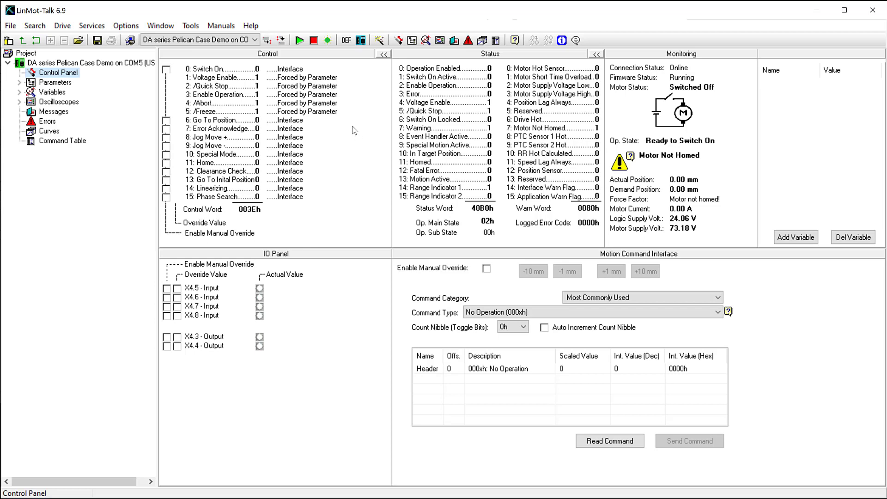
mouse_move(245, 62)
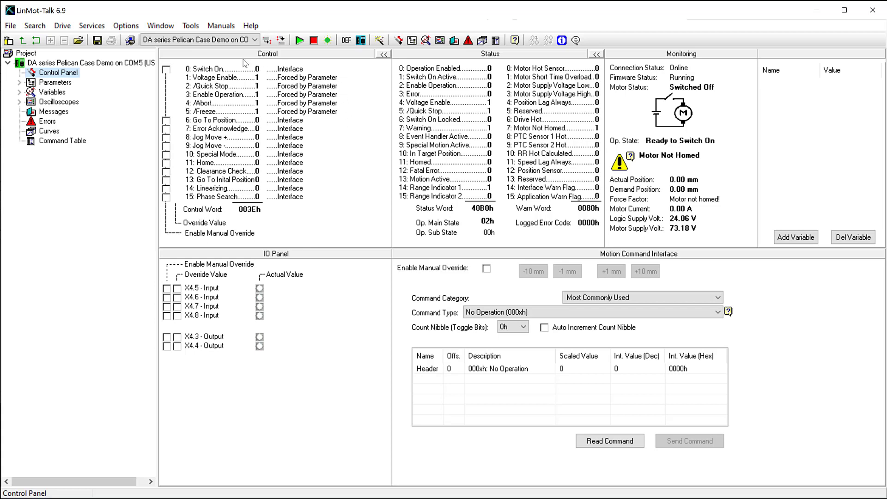
mouse_move(184, 214)
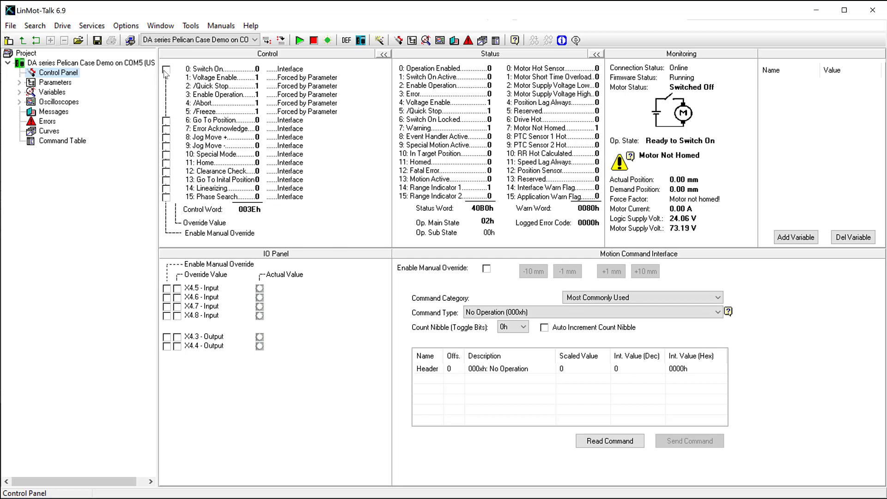
left_click(166, 69)
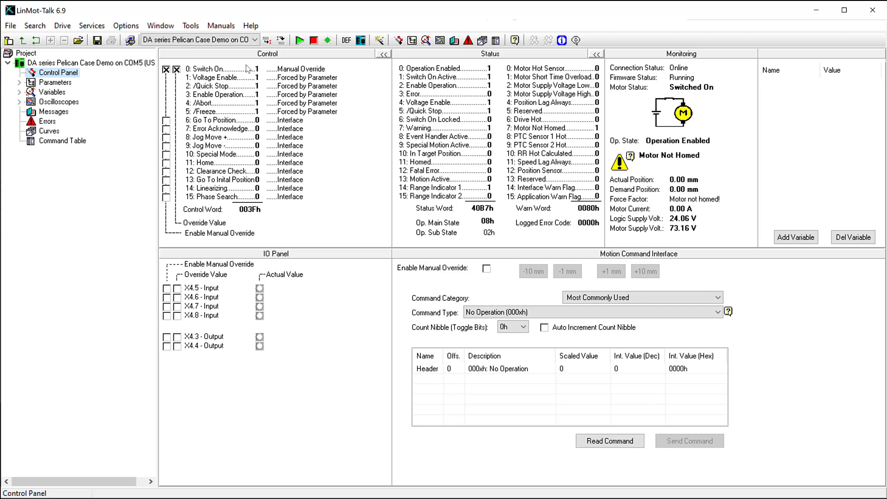
left_click(176, 69)
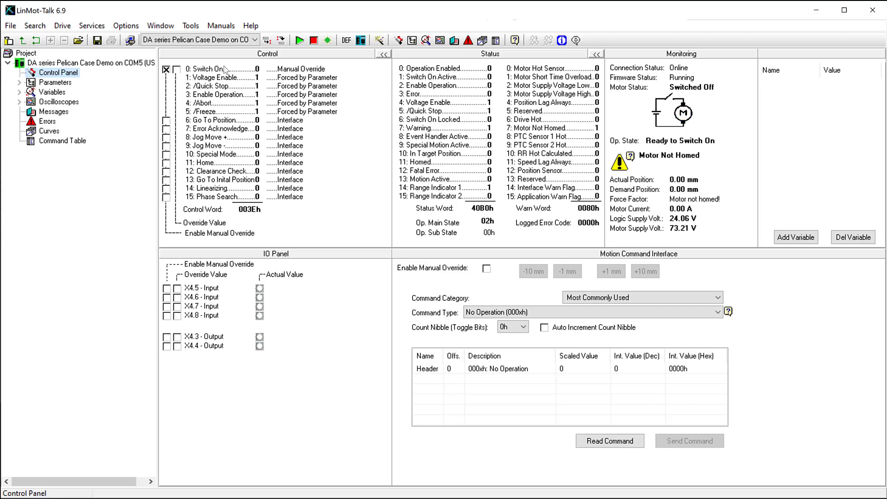
left_click(177, 69)
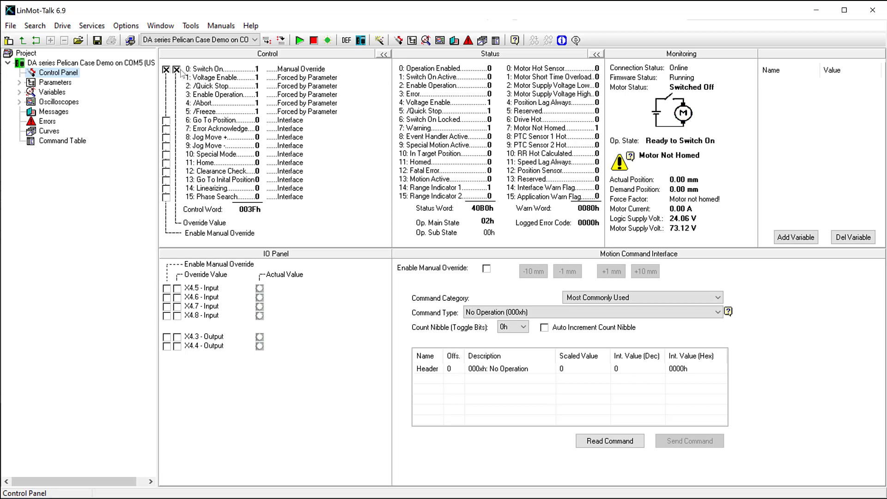
left_click(177, 77)
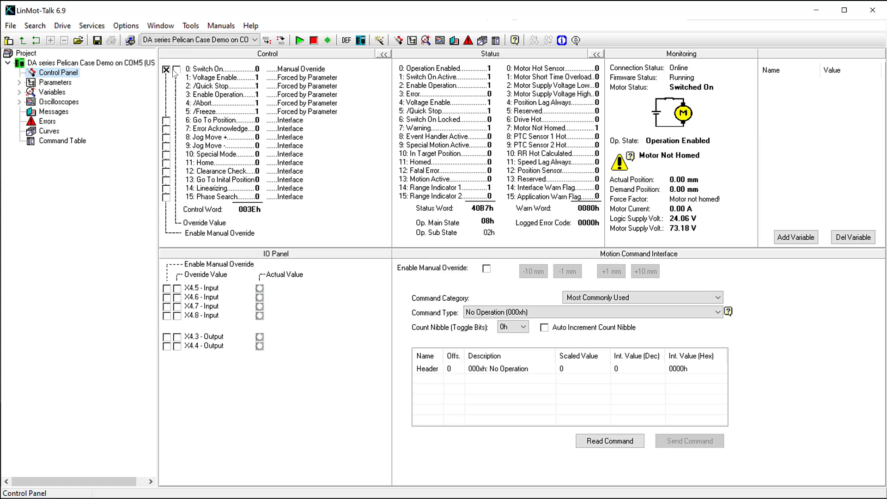
left_click(166, 69)
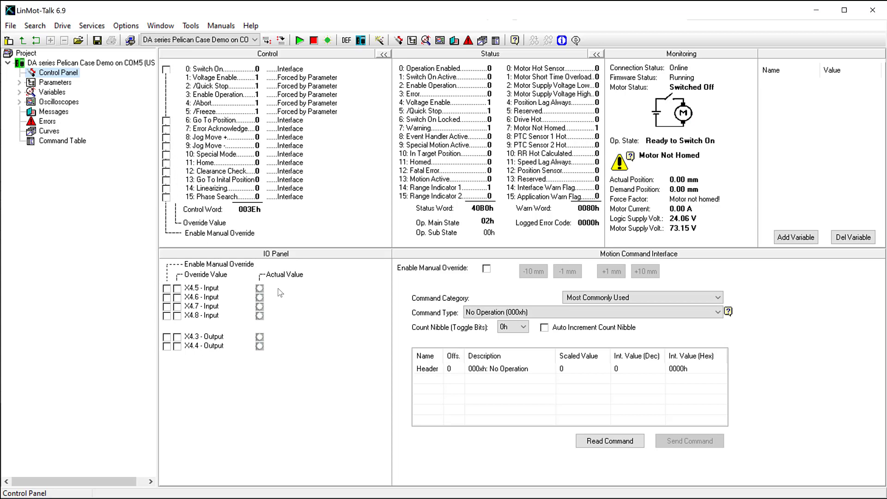
mouse_move(149, 375)
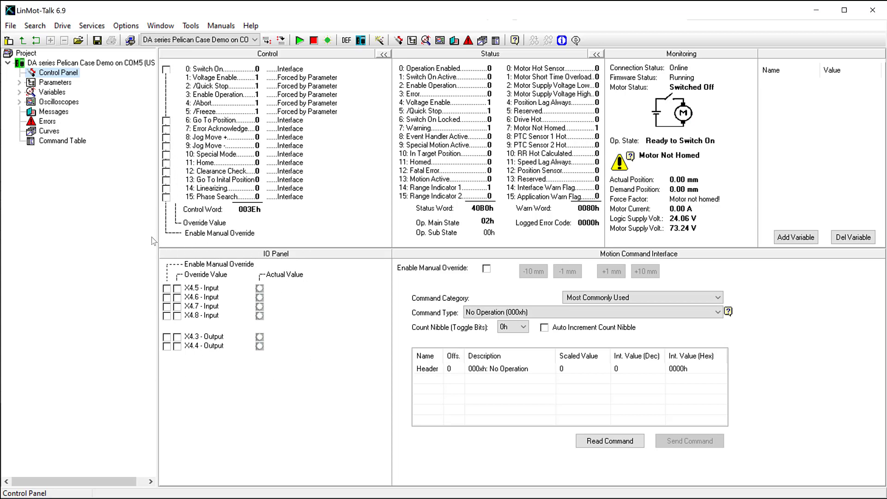
mouse_move(333, 191)
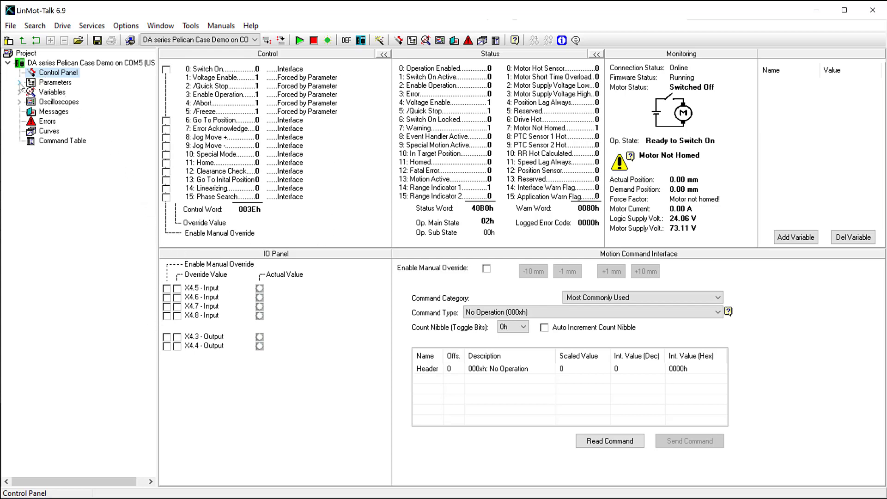
Step: Expand Parameters > Motion Control SW > Drive Configuration and show I/O Definitions
left_click(19, 82)
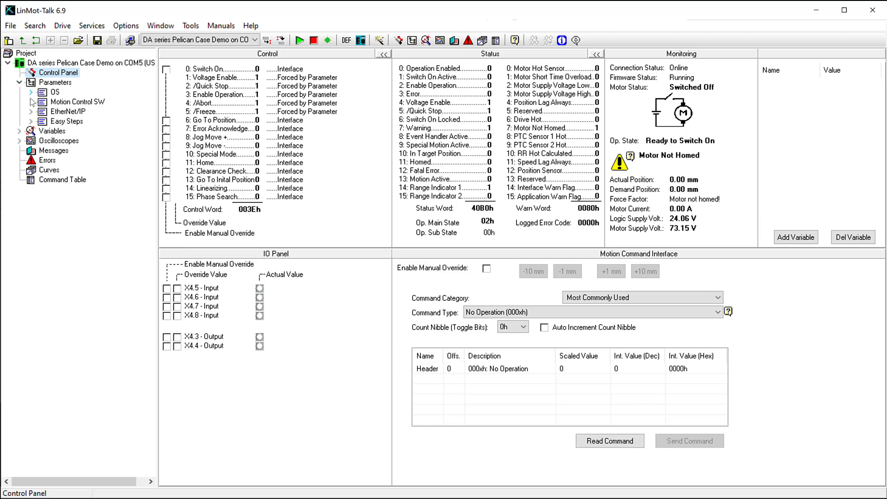
left_click(31, 102)
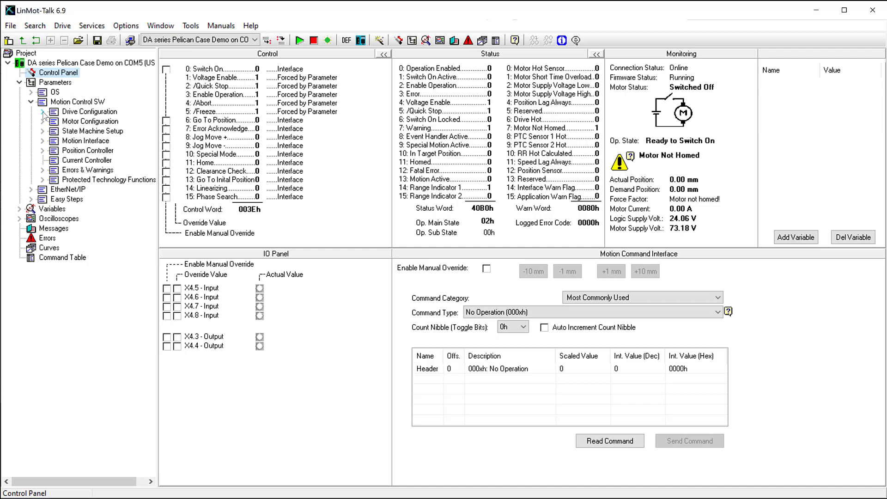
left_click(42, 111)
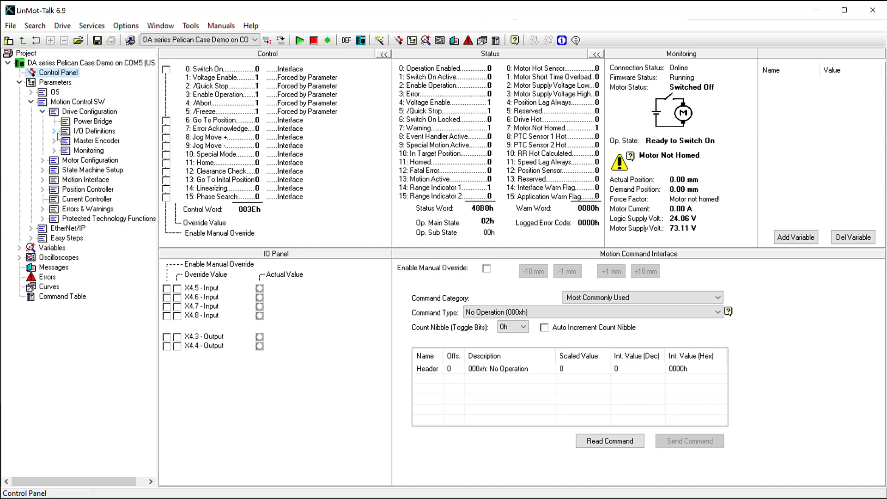
left_click(54, 130)
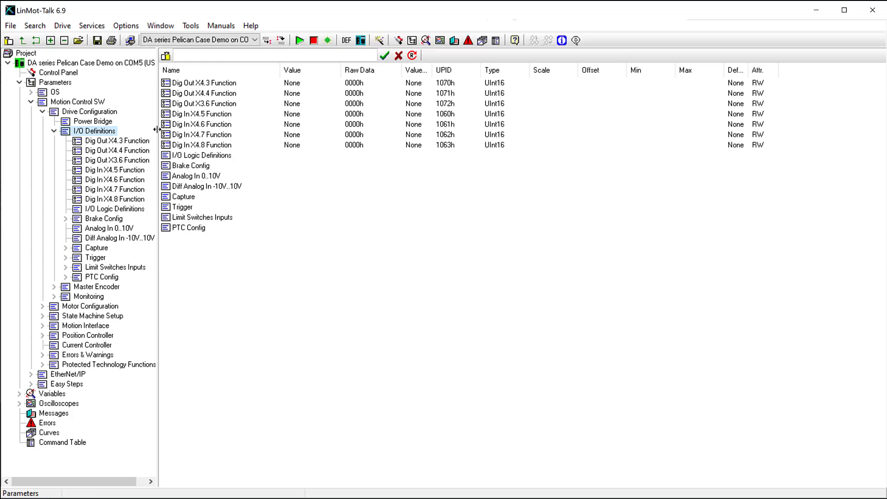
Step: Inspect the Dig Out X4.3 and Dig In X4.8 functions, then select Dig In X4.5 Function
left_click(201, 145)
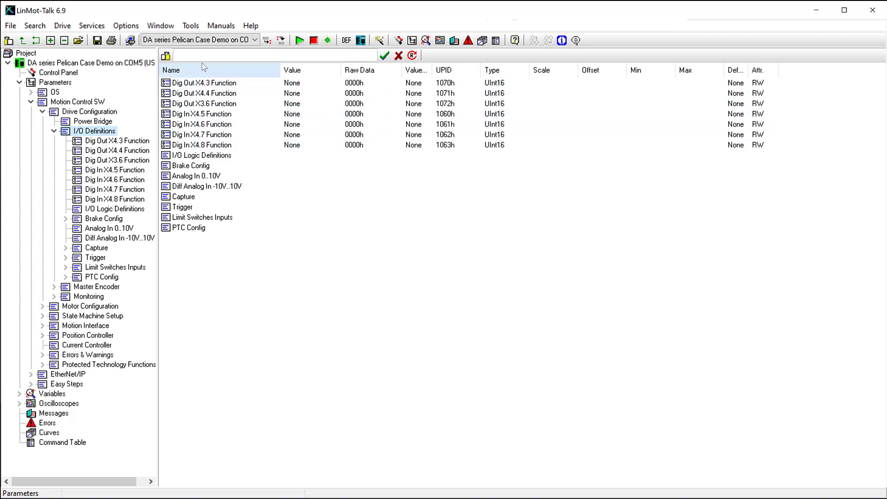
left_click(201, 83)
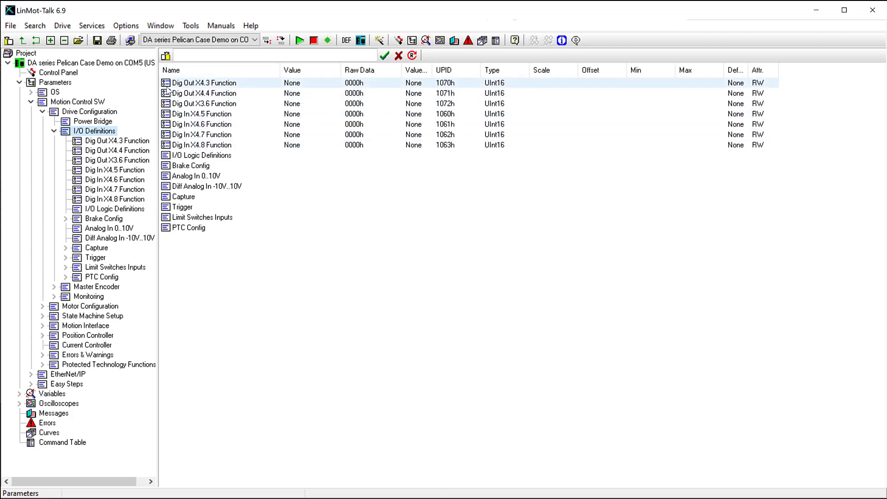
left_click(204, 145)
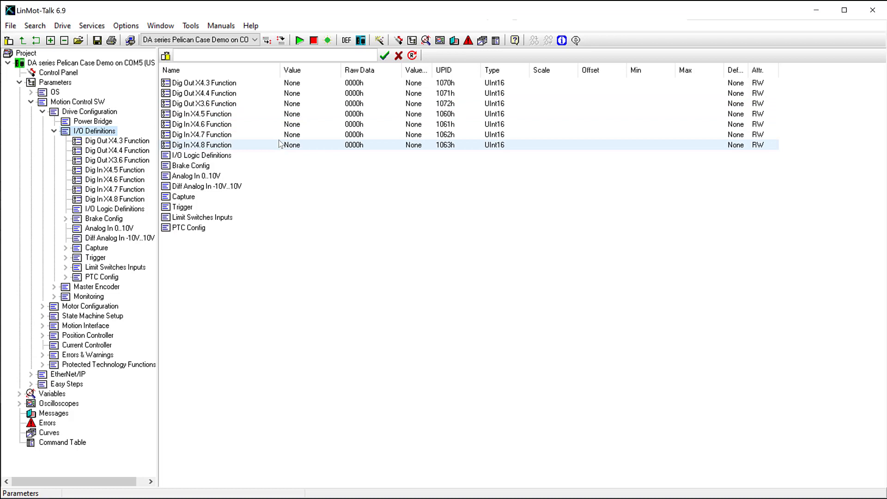
left_click(201, 114)
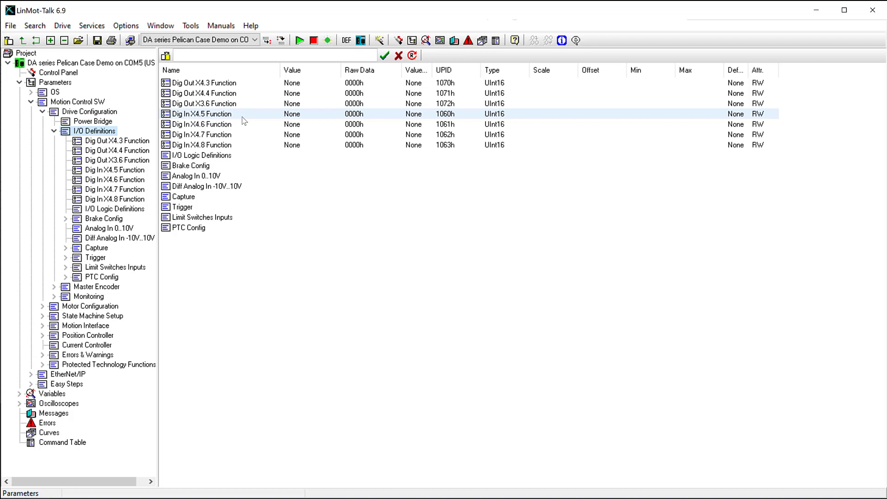
Step: Set Dig In X4.5 Function to Ctrl Word: Switch On, agreeing to stop the drive firmware
left_click(115, 170)
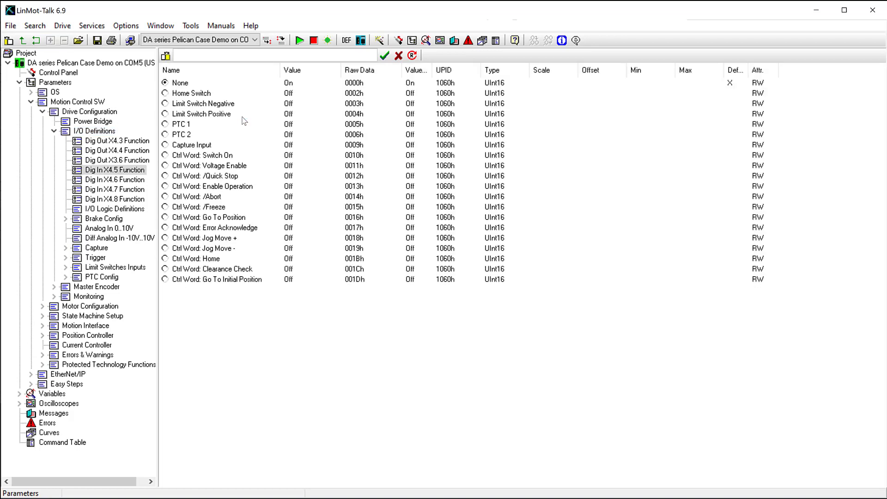
left_click(202, 155)
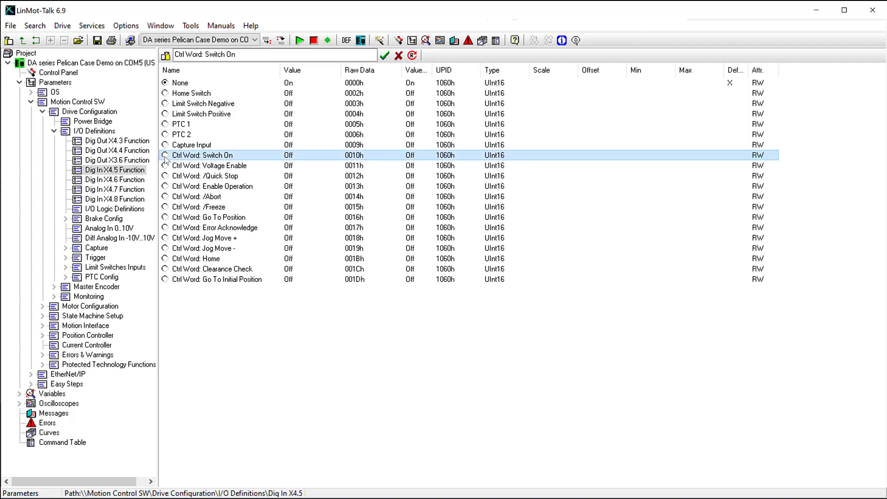
left_click(164, 155)
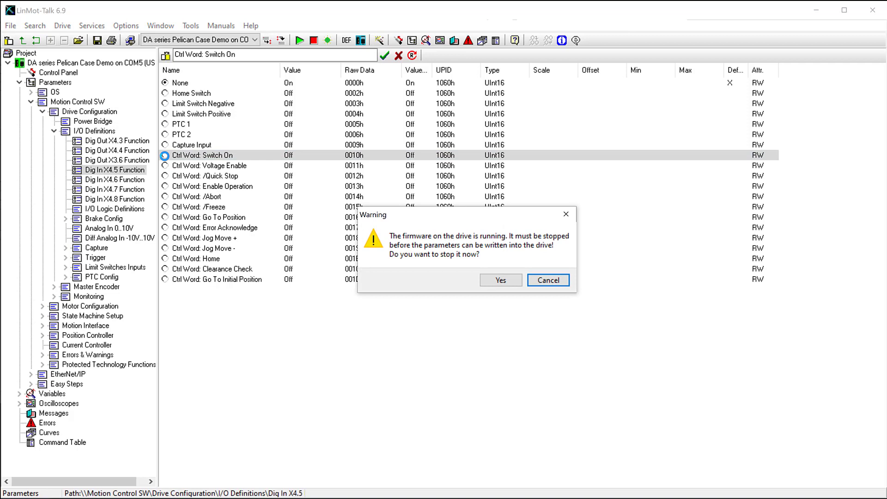
mouse_move(487, 287)
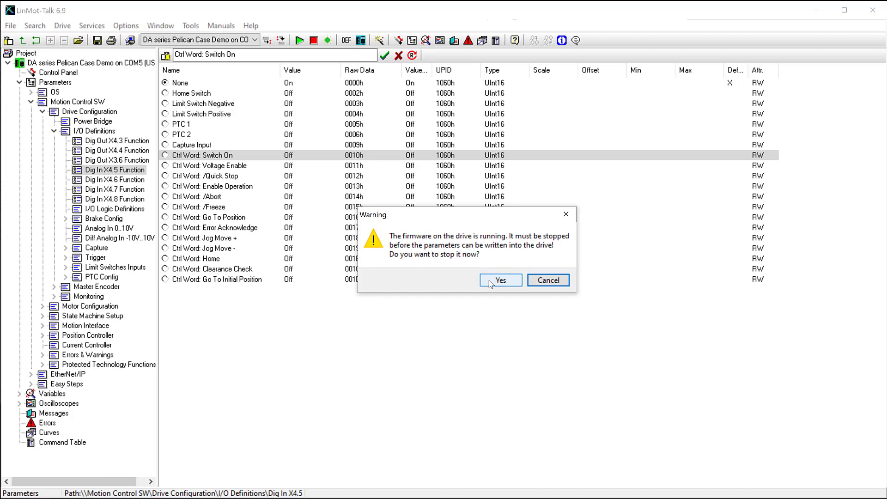
left_click(500, 280)
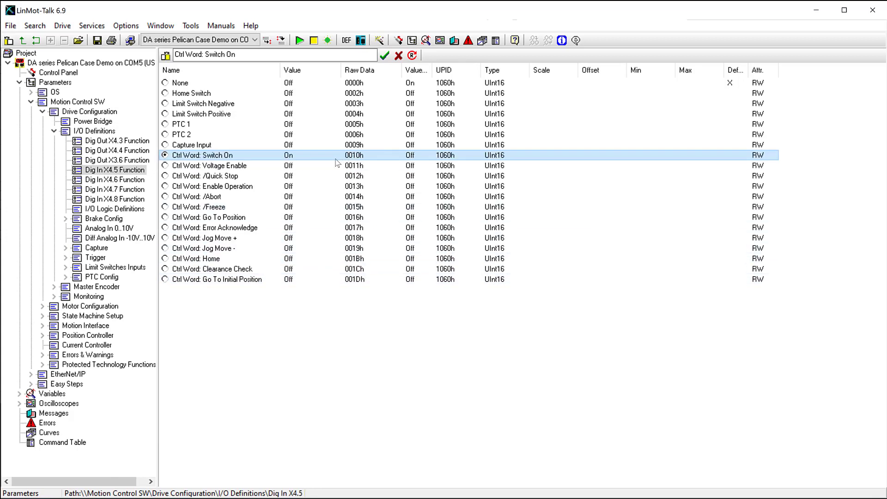
left_click(115, 179)
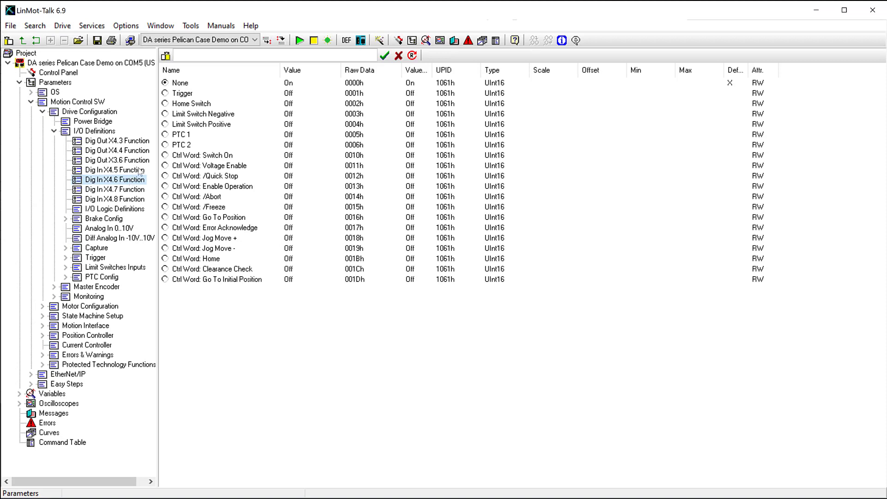
Step: Set Dig In X4.6 Function to Ctrl Word: Home
left_click(210, 166)
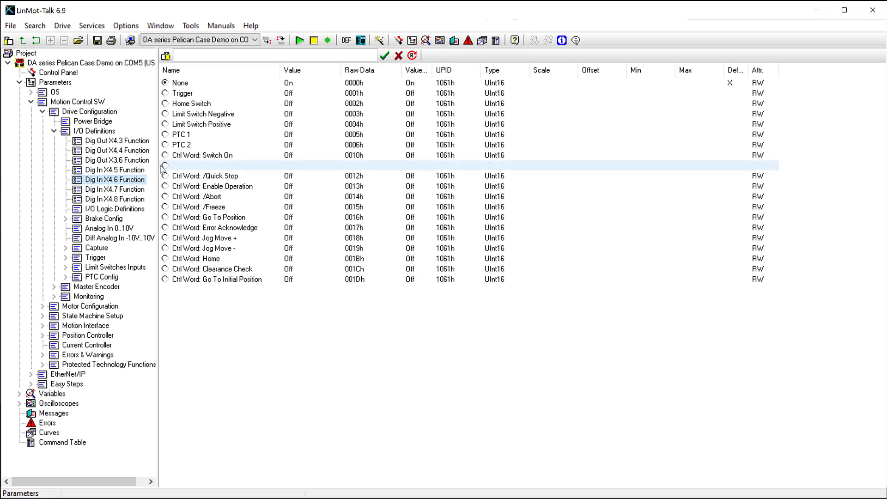
left_click(196, 259)
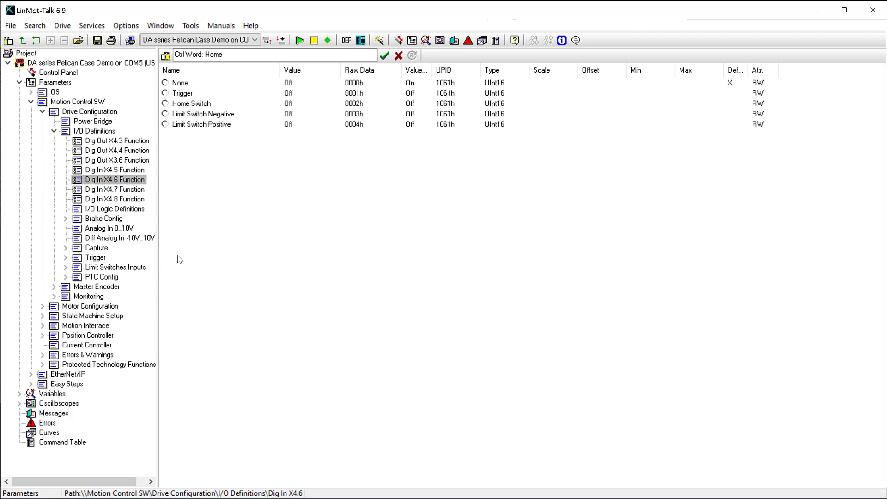
left_click(164, 259)
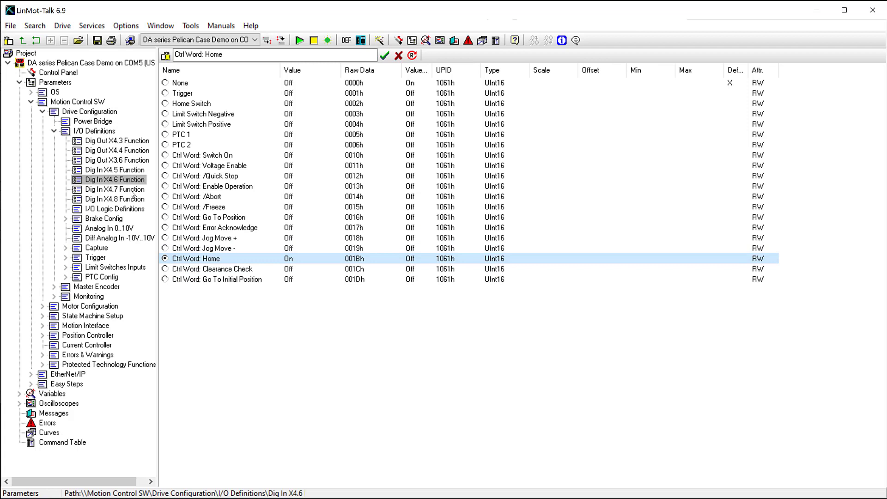
Step: Set Dig In X4.7 Function to Ctrl Word: Error Acknowledge
left_click(115, 189)
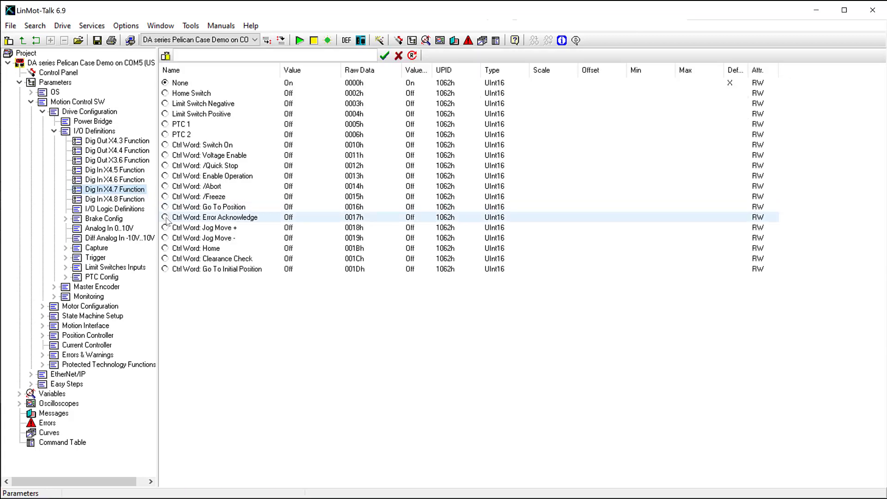
left_click(164, 217)
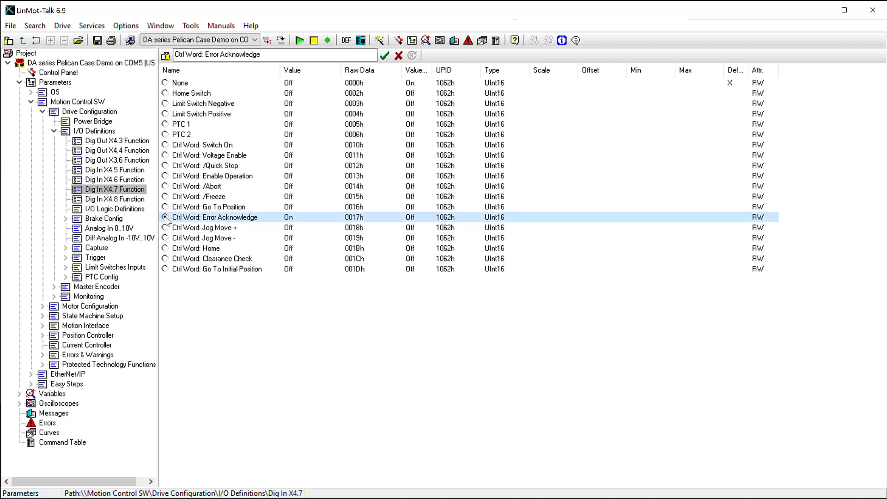
left_click(166, 217)
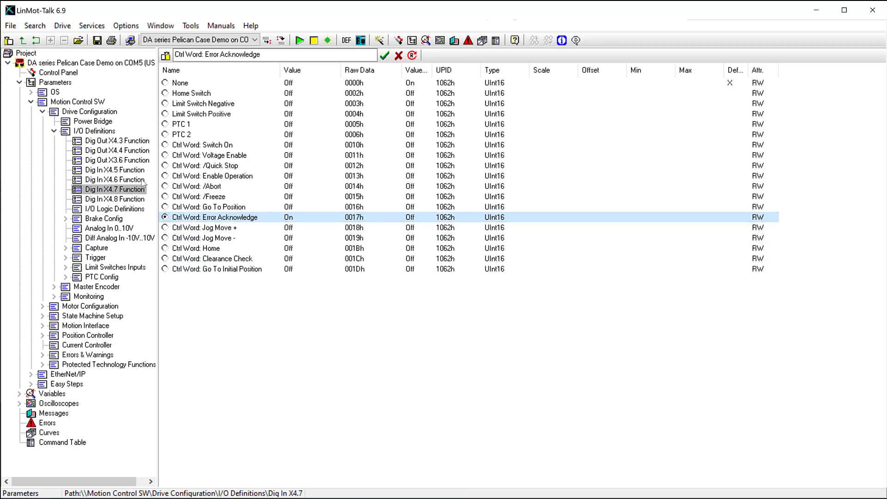
mouse_move(67, 77)
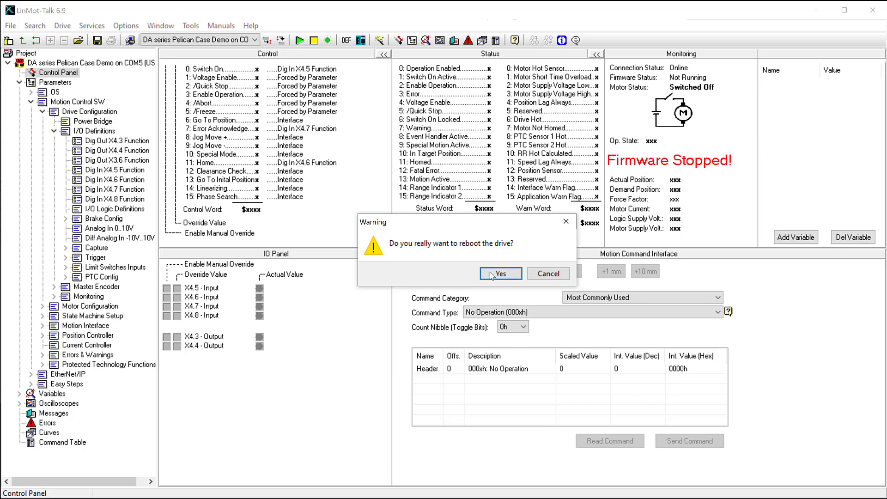
Step: Confirm rebooting the drive so the new input mappings take effect
left_click(500, 273)
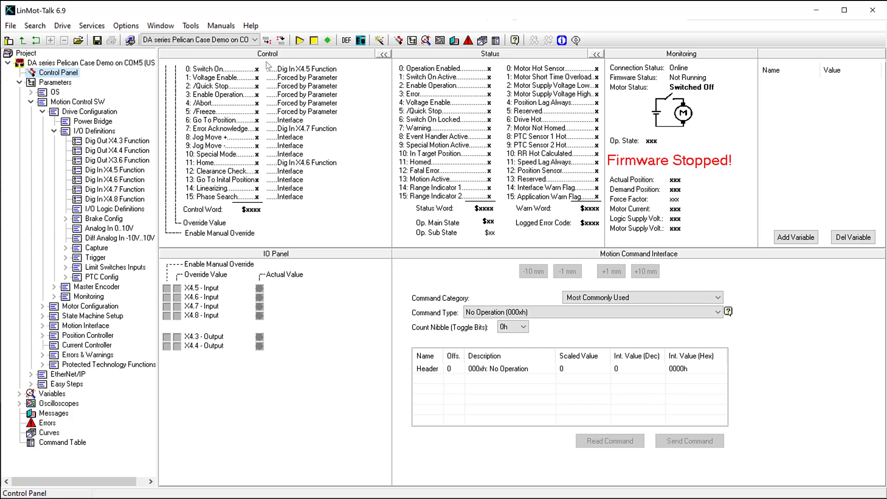
mouse_move(180, 191)
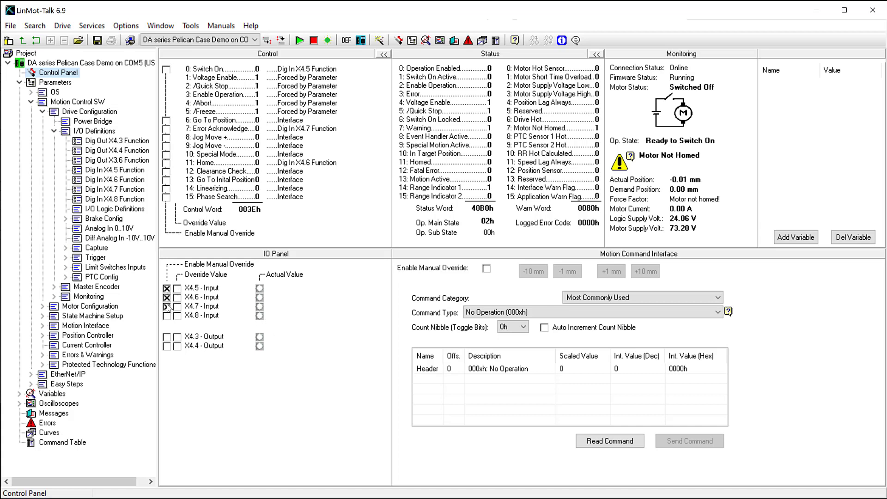
Step: Toggle the X4.5 Override Value on, off, then on again, ending in a Pos Lag error
left_click(167, 306)
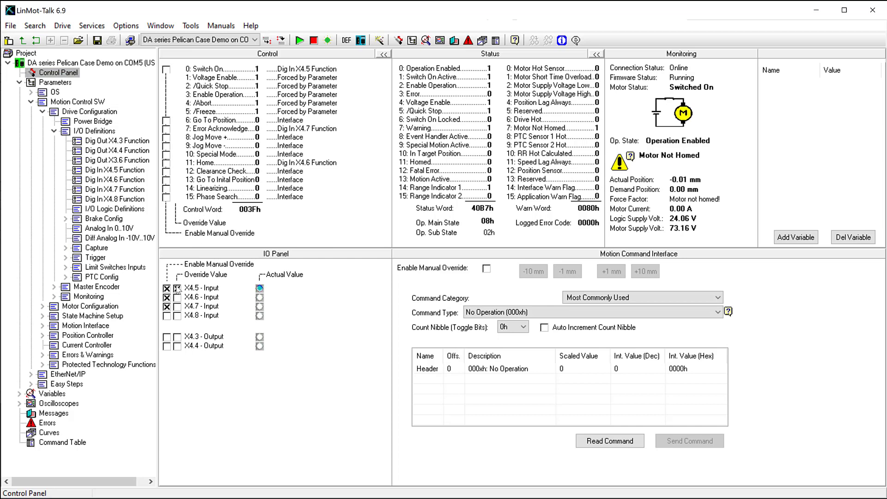
left_click(177, 288)
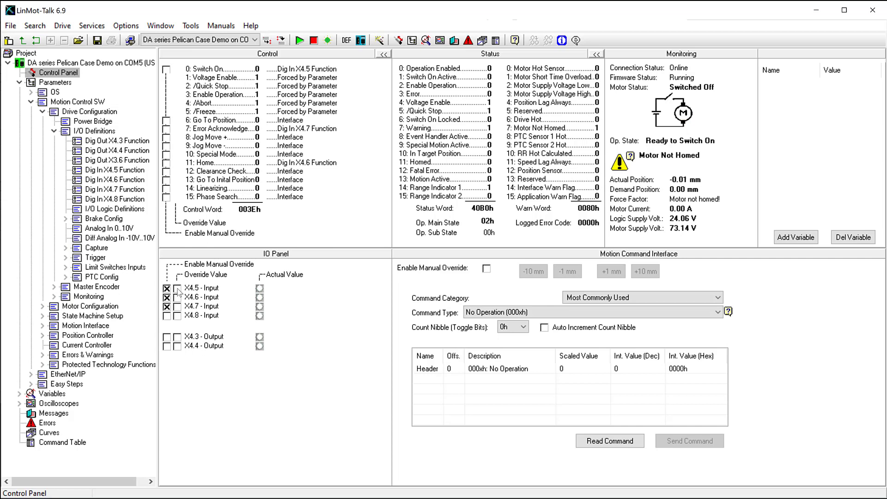
left_click(177, 290)
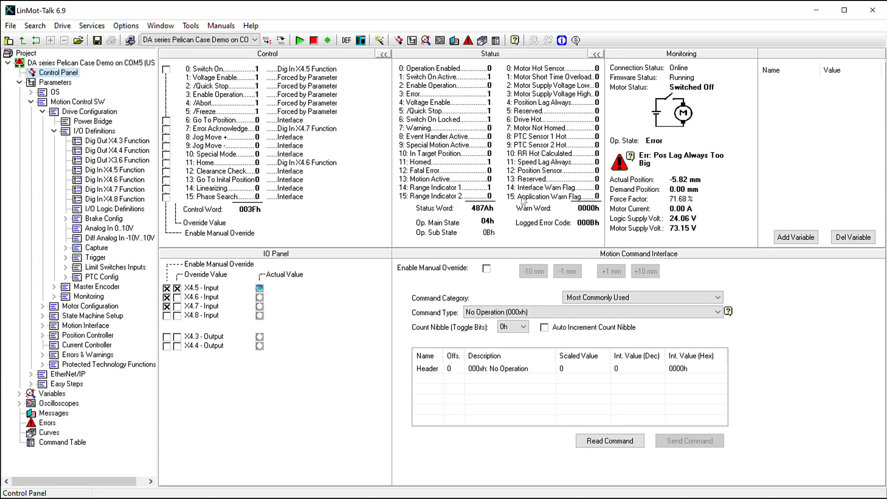
mouse_move(727, 121)
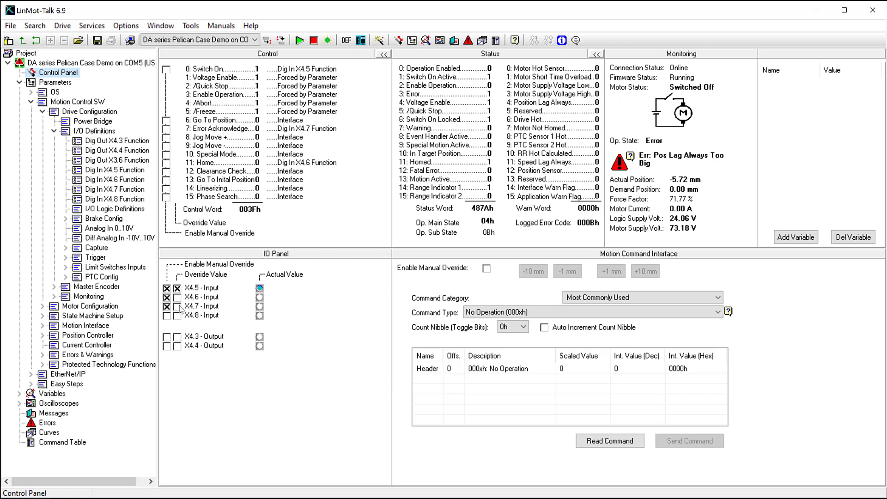
Step: Pulse X4.7 override to acknowledge the error, then force X4.6 on to start homing
left_click(177, 306)
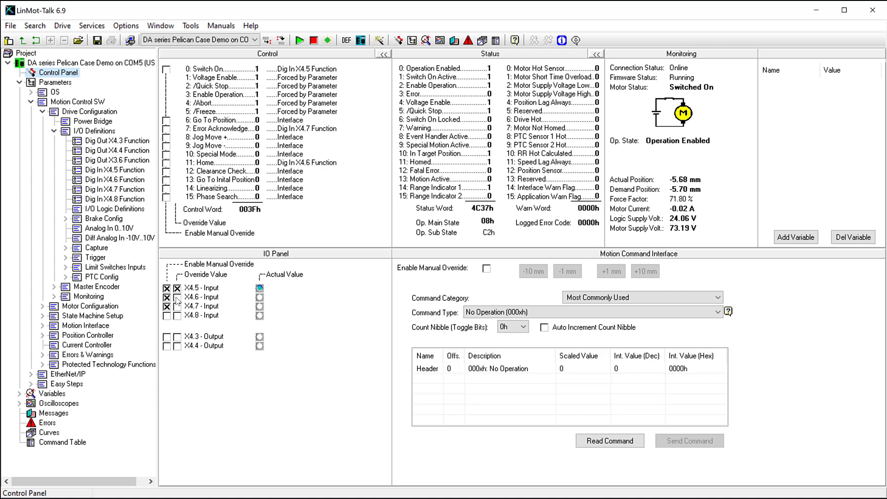
left_click(177, 297)
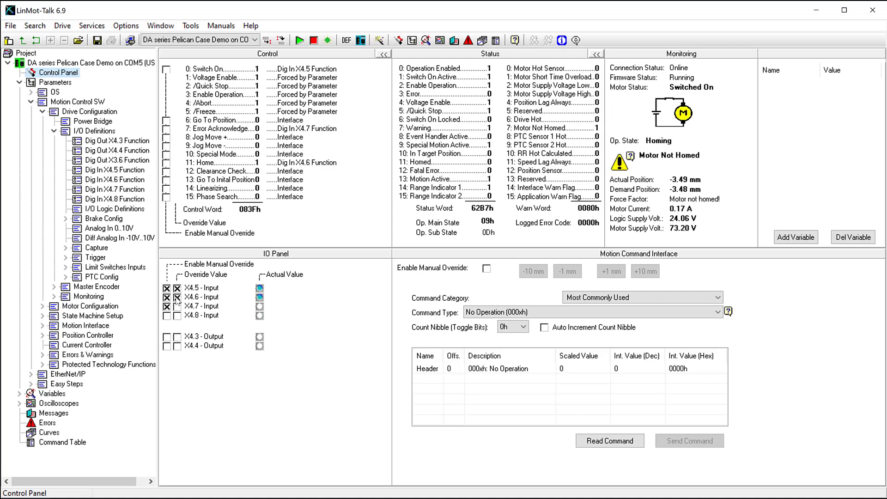